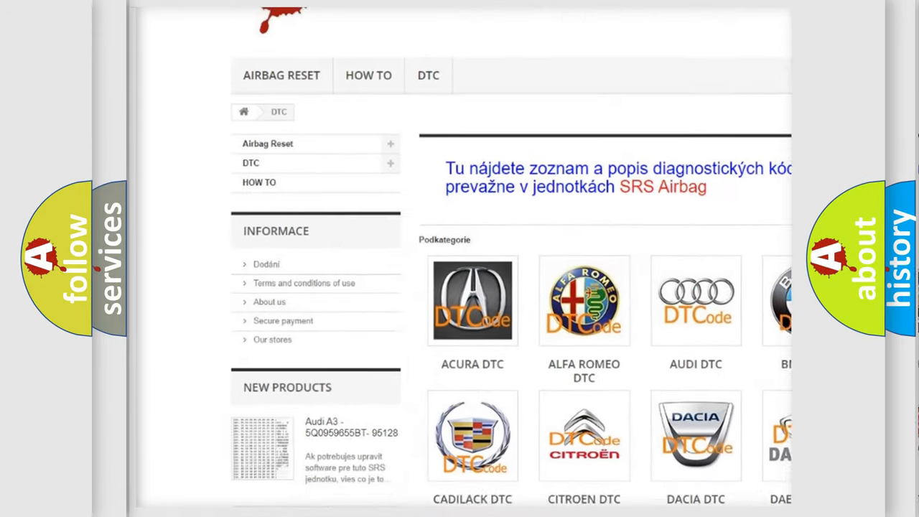
{"action": "scroll", "scroll_direction": "down", "scroll_amount": 3}
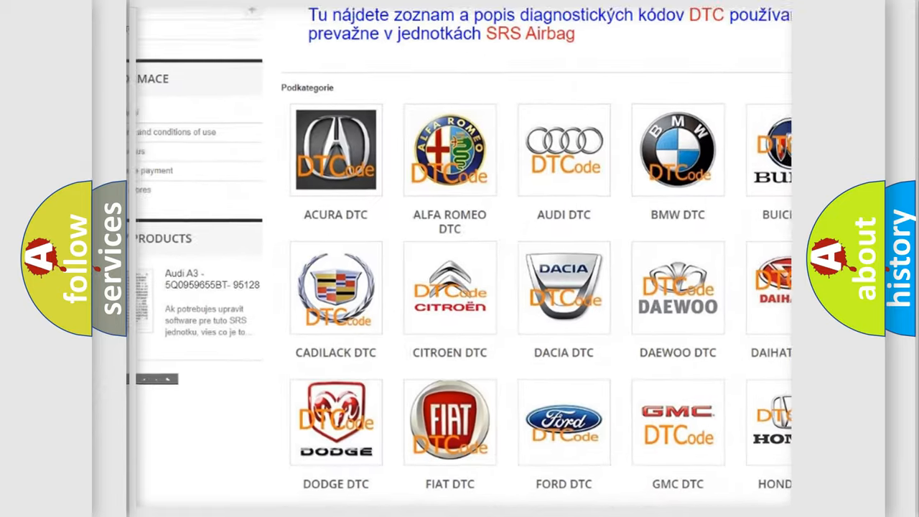
{"action": "scroll", "scroll_direction": "up", "scroll_amount": 3}
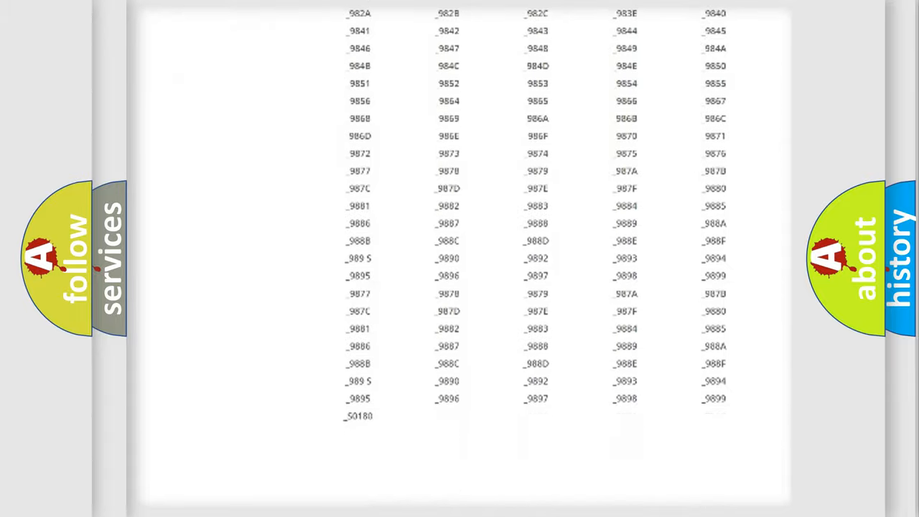
{"action": "scroll", "scroll_direction": "up", "scroll_amount": 3}
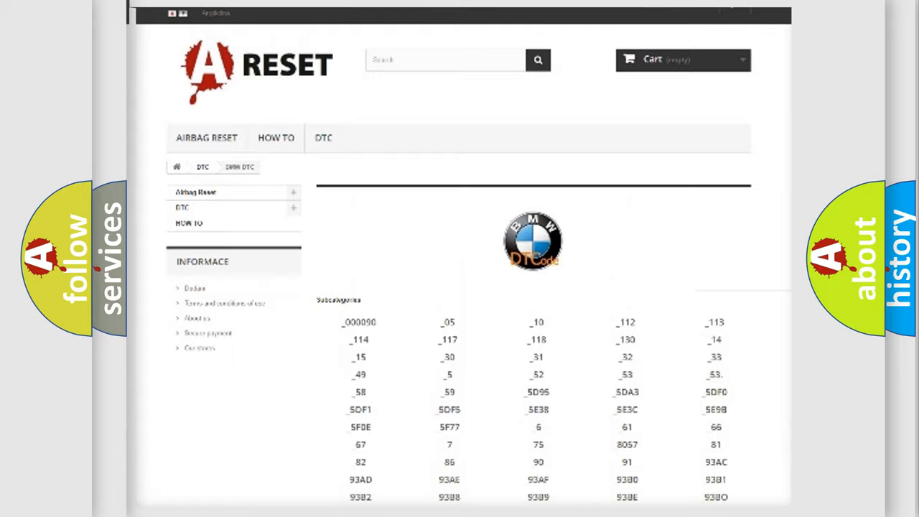